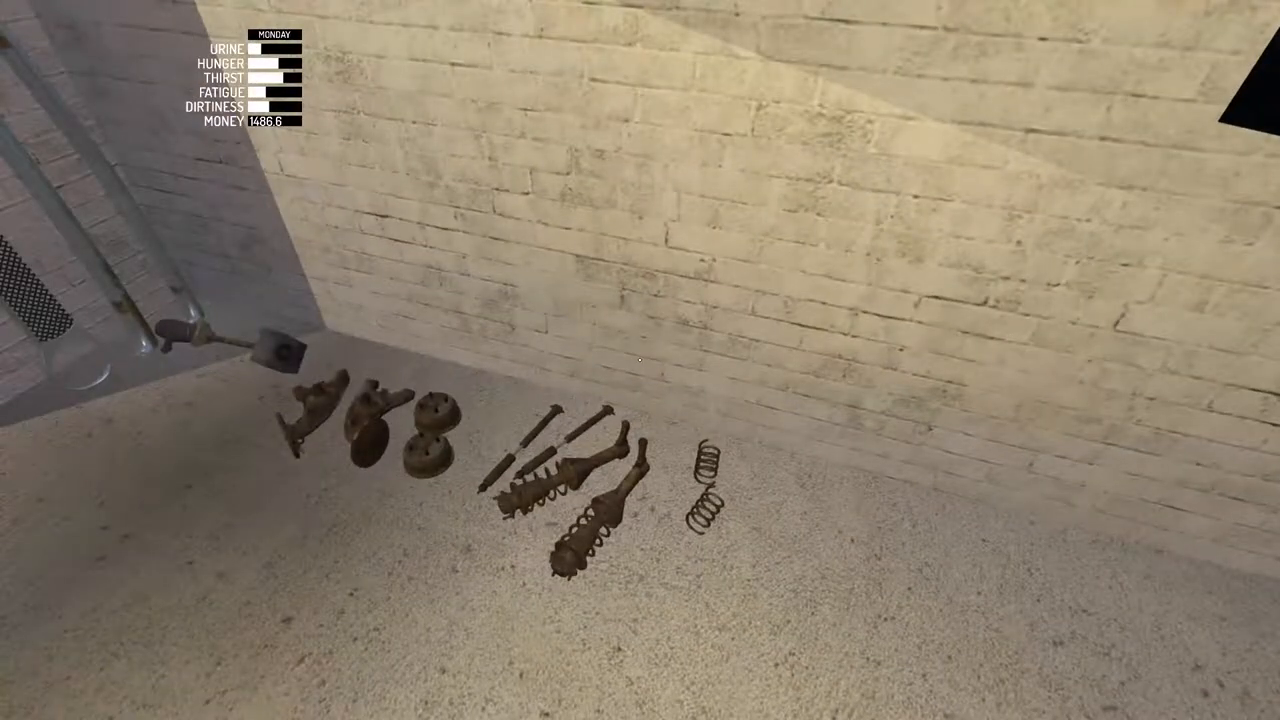
mouse_move(640, 360)
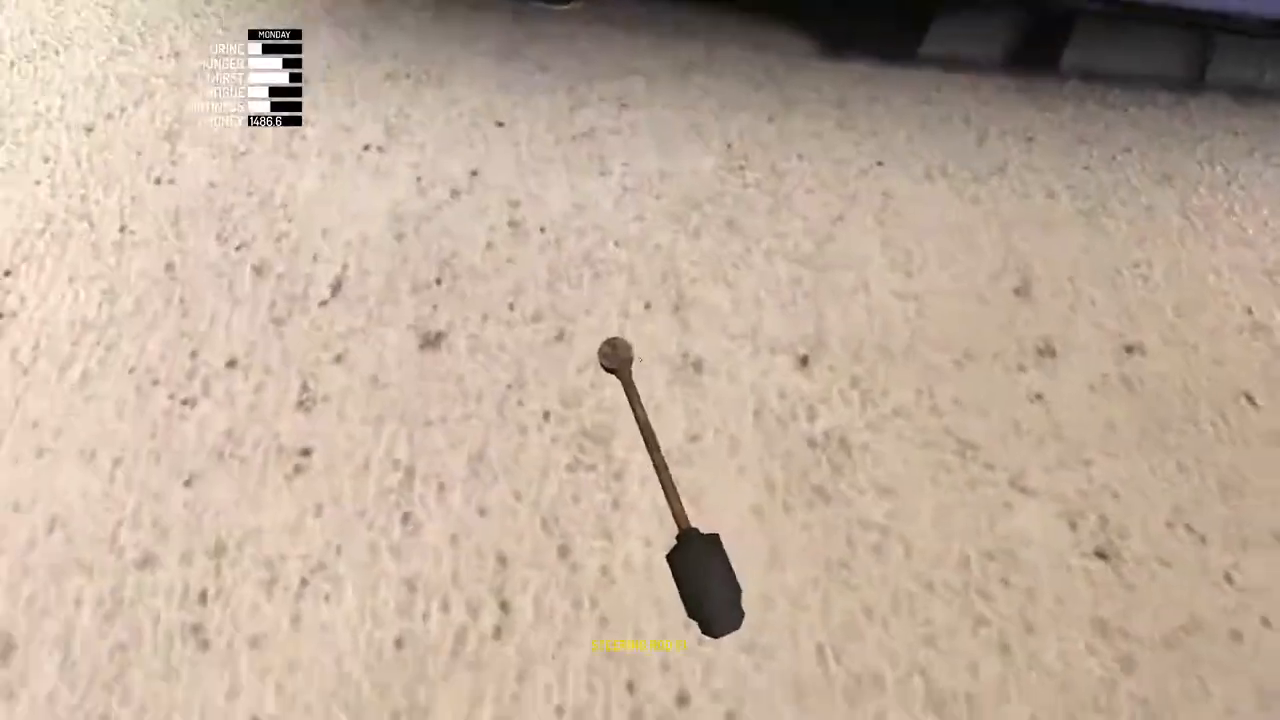
mouse_move(640, 360)
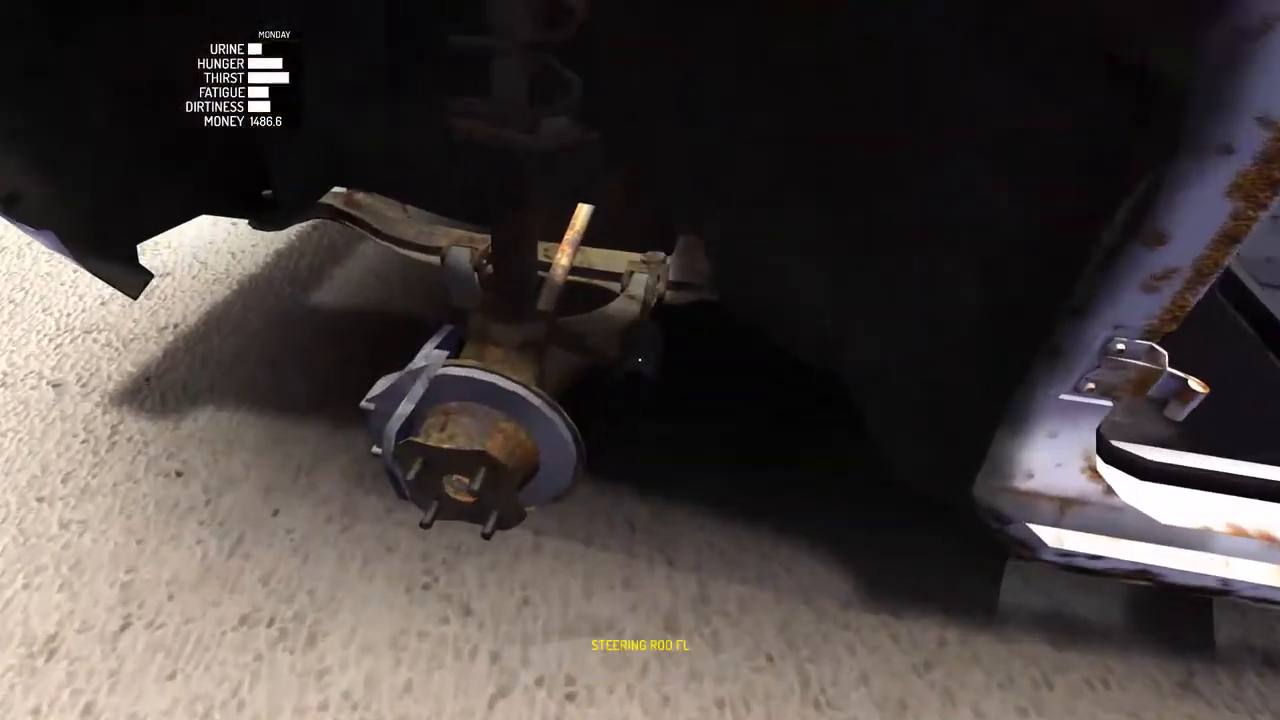